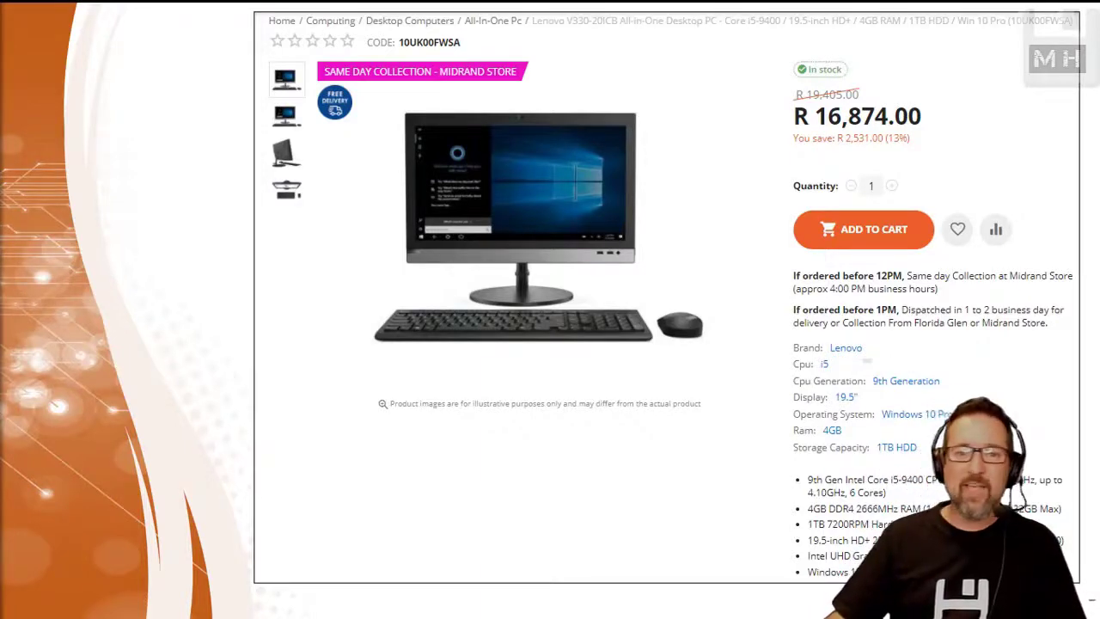
pyautogui.scroll(-3)
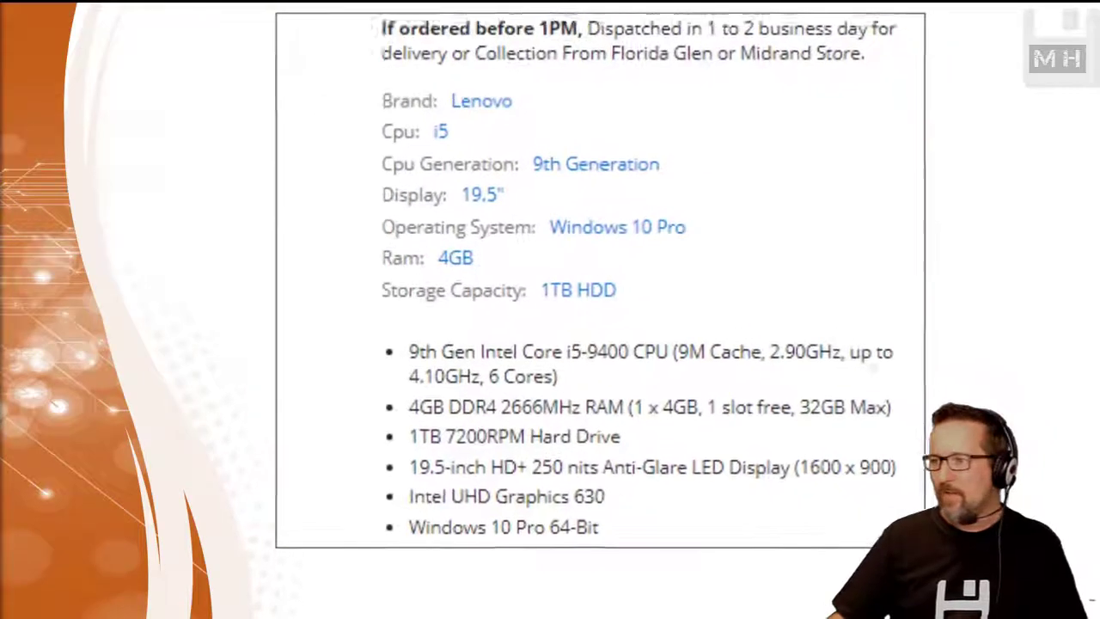
pyautogui.scroll(3)
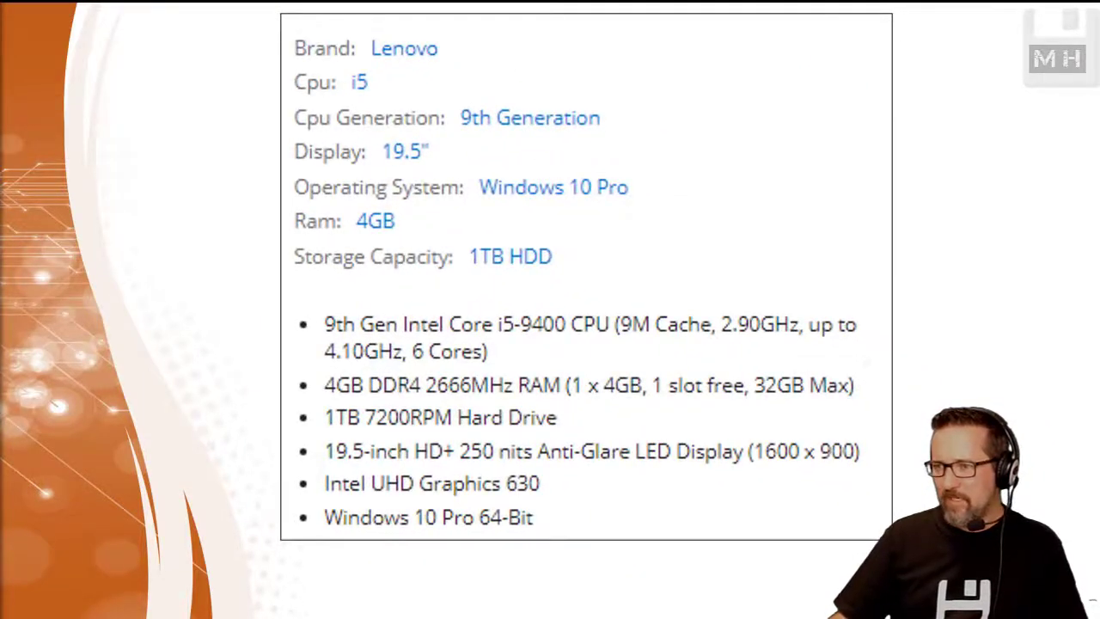